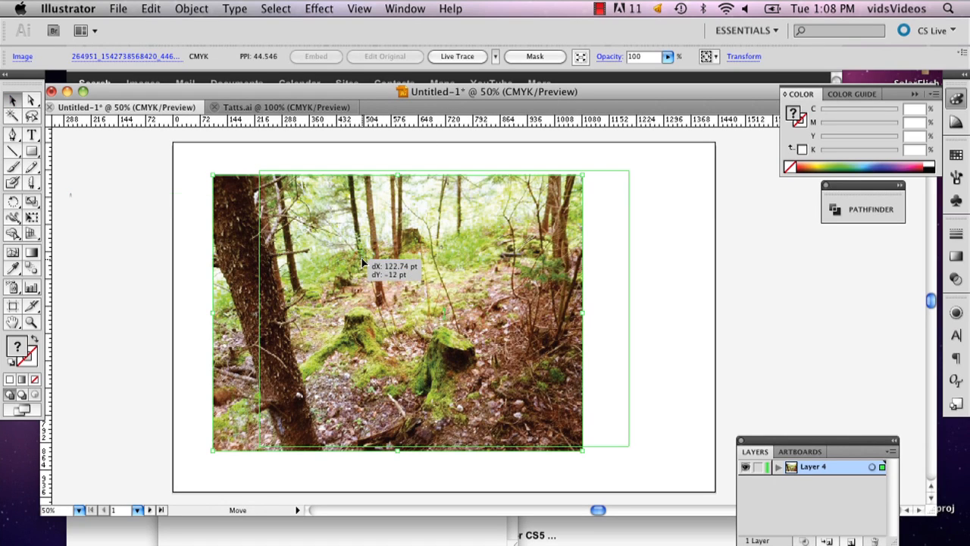
# Drag the forest photo into line with the white rectangle covering it.
pyautogui.moveTo(397, 310); pyautogui.dragTo(444, 307)
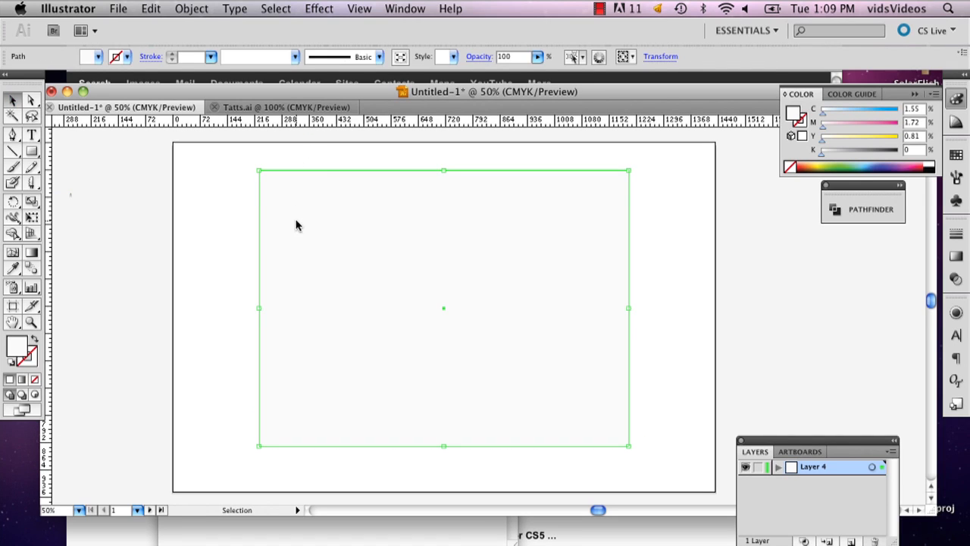
# Make the white covering rectangle a compound path from its context menu.
pyautogui.rightClick(296, 226)
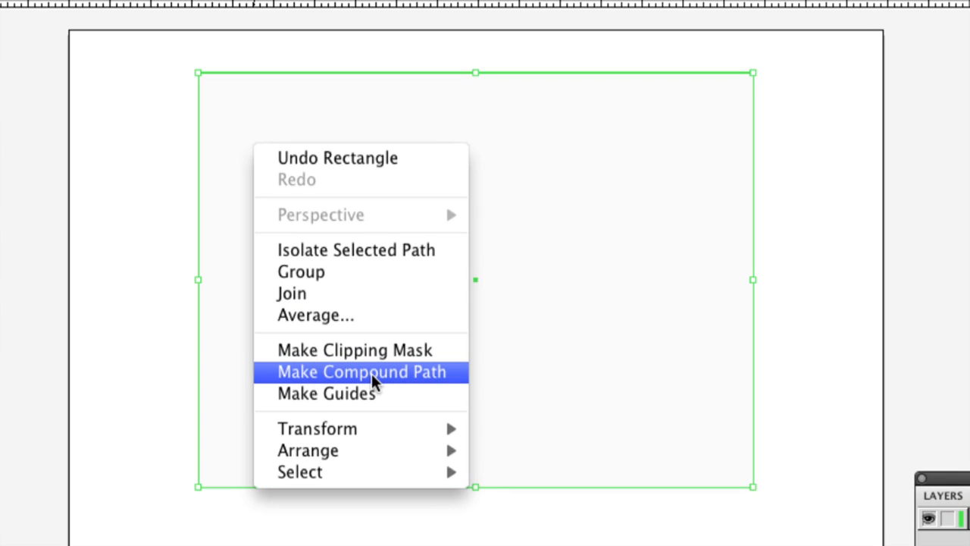
pyautogui.click(361, 371)
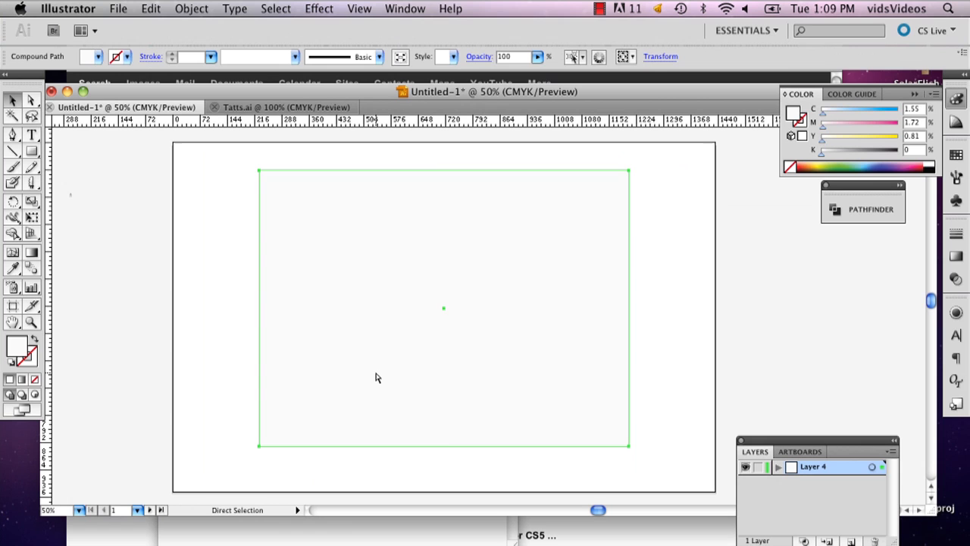
pyautogui.click(191, 9)
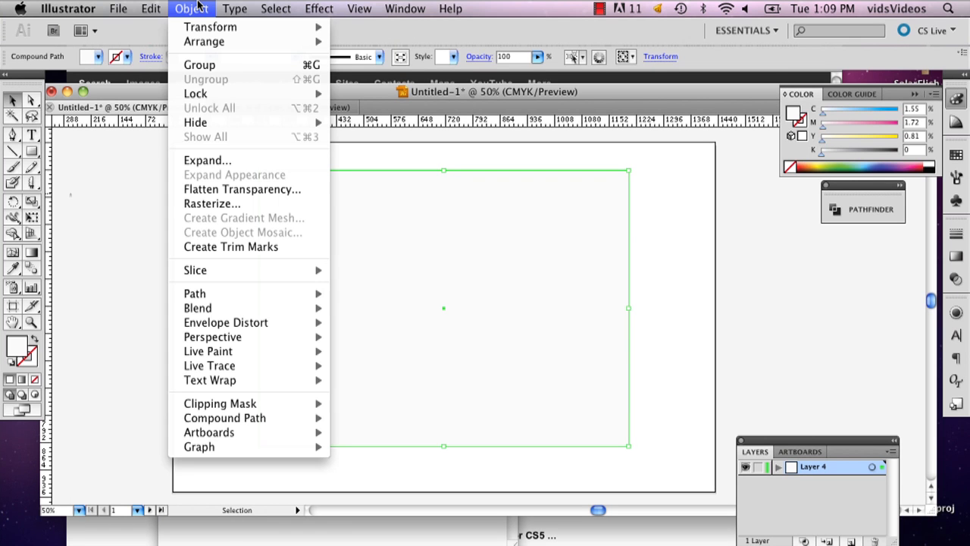
pyautogui.moveTo(195, 293)
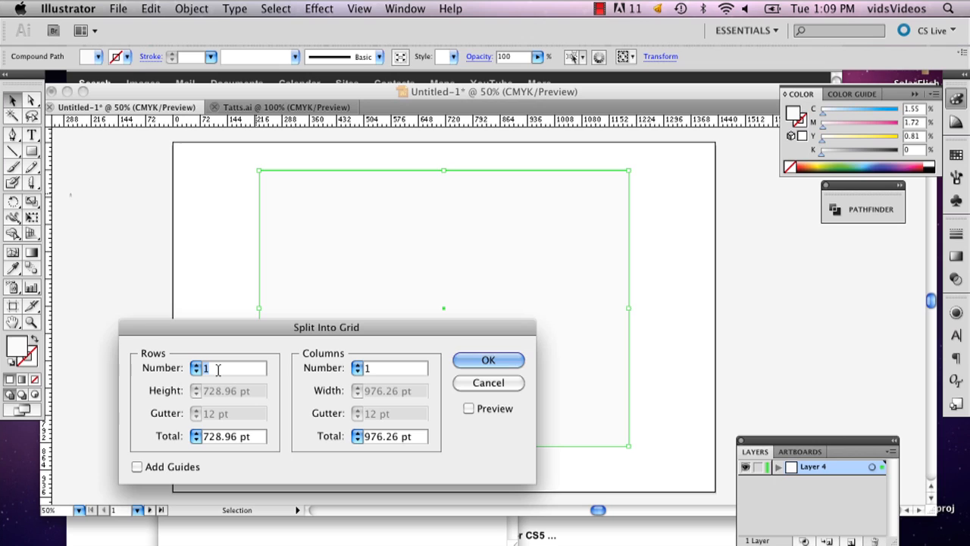
# Split the rectangle into a grid of 3 rows and 3 columns.
pyautogui.write('3')
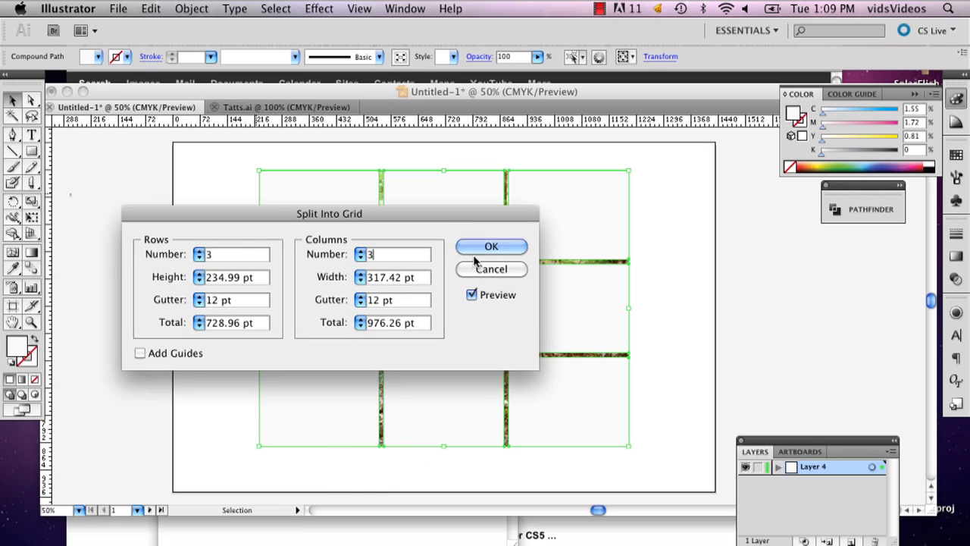
pyautogui.click(491, 246)
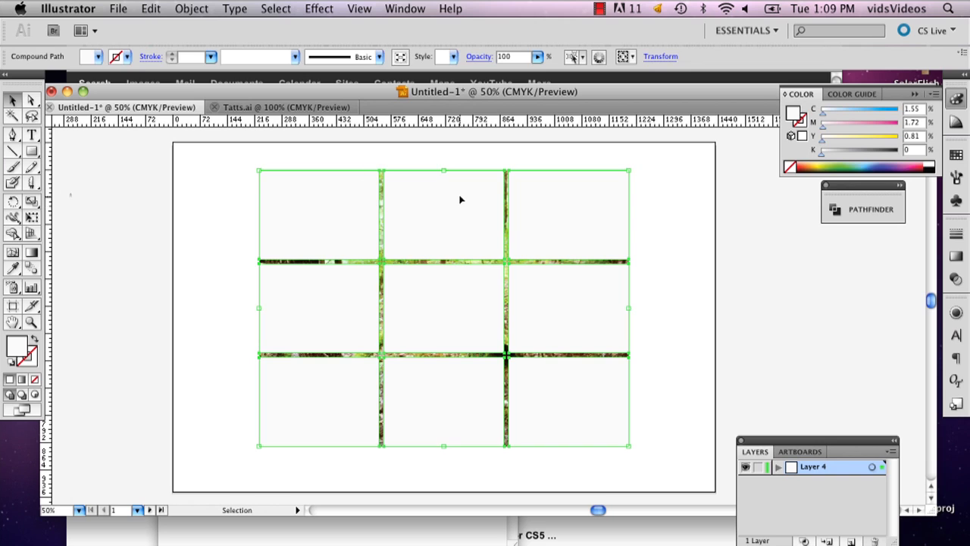
pyautogui.moveTo(434, 319)
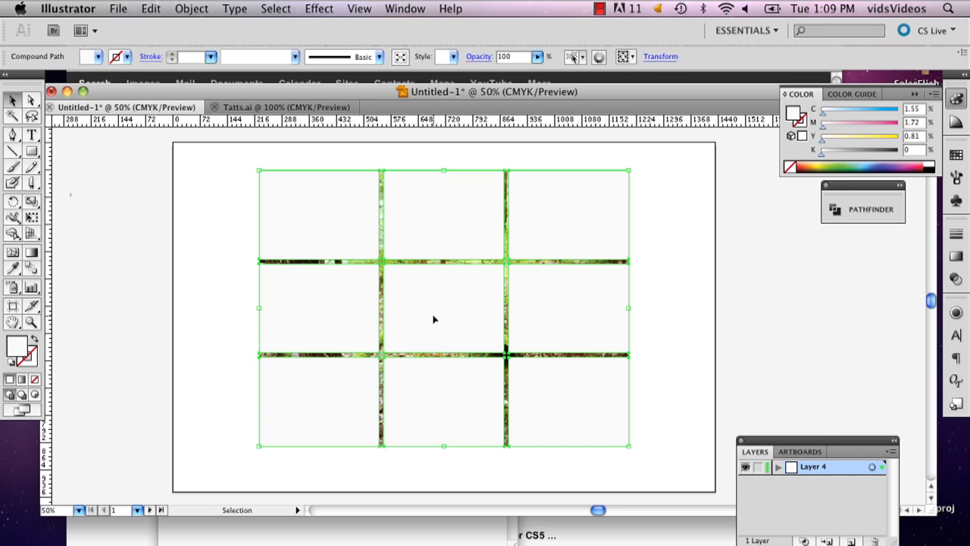
# Marquee-select the nine grid squares together with the forest photo.
pyautogui.moveTo(236, 163); pyautogui.dragTo(436, 306)
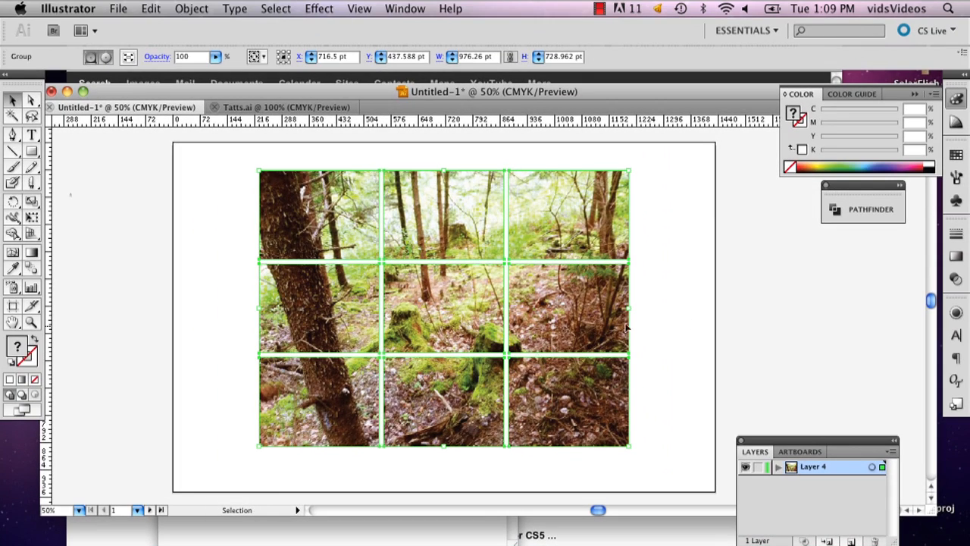
pyautogui.click(462, 327)
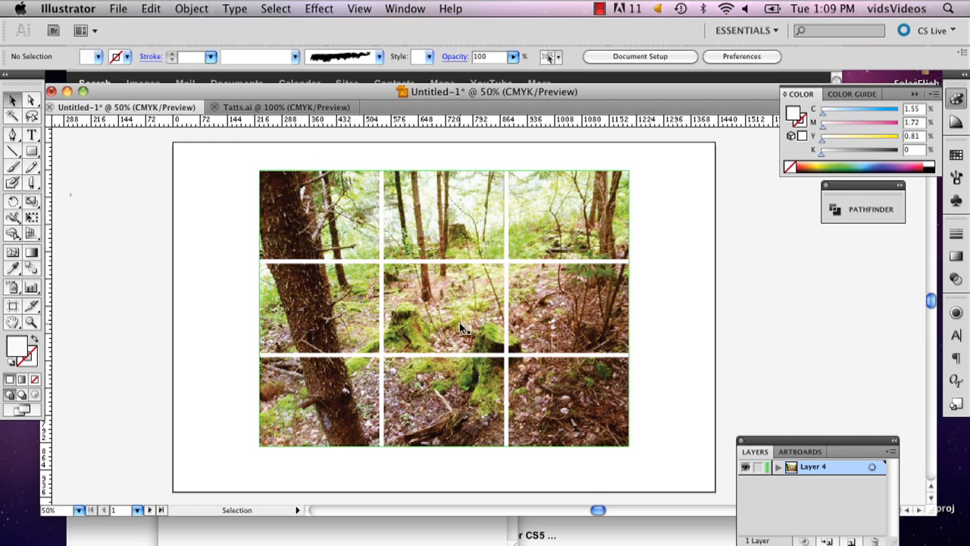
pyautogui.moveTo(430, 306)
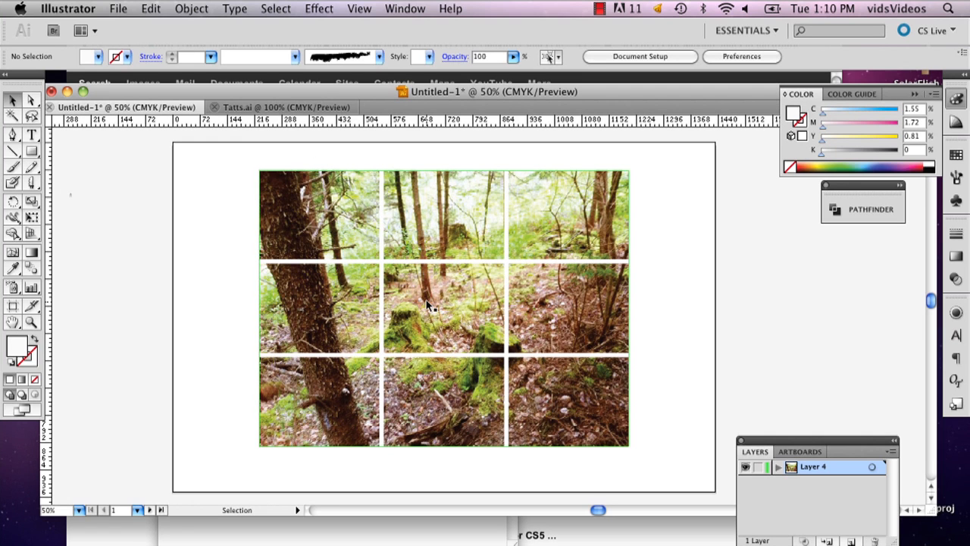